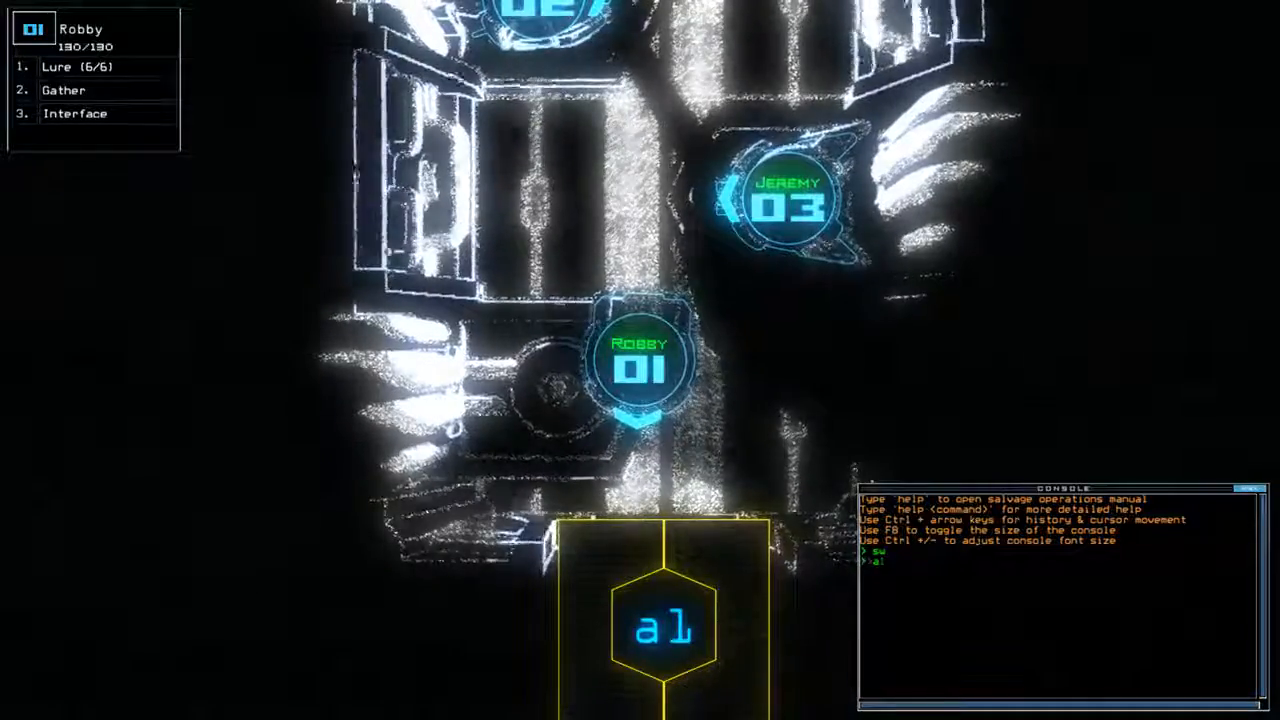
Step: Check the derelict ship's status report, then open airlock a1 to start the mission
{"action": "type", "text": "status"}
{"action": "key", "text": "Return"}
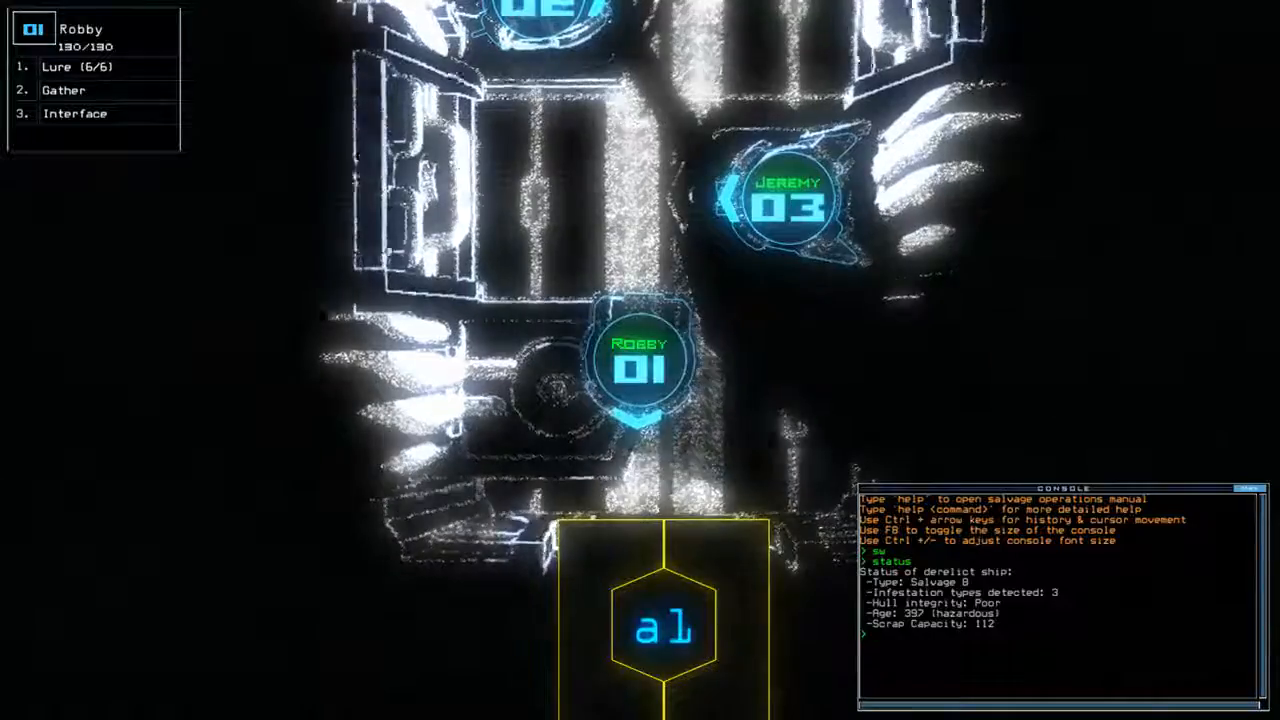
{"action": "type", "text": "al"}
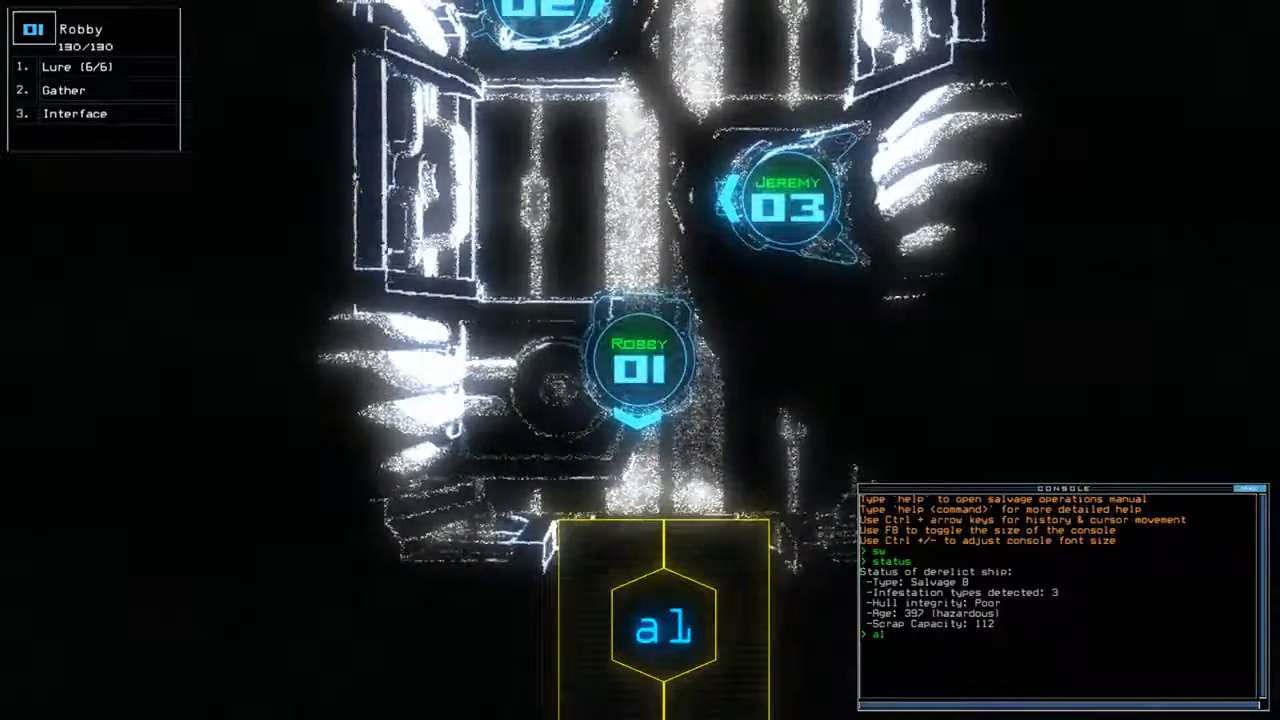
{"action": "key", "text": "Return"}
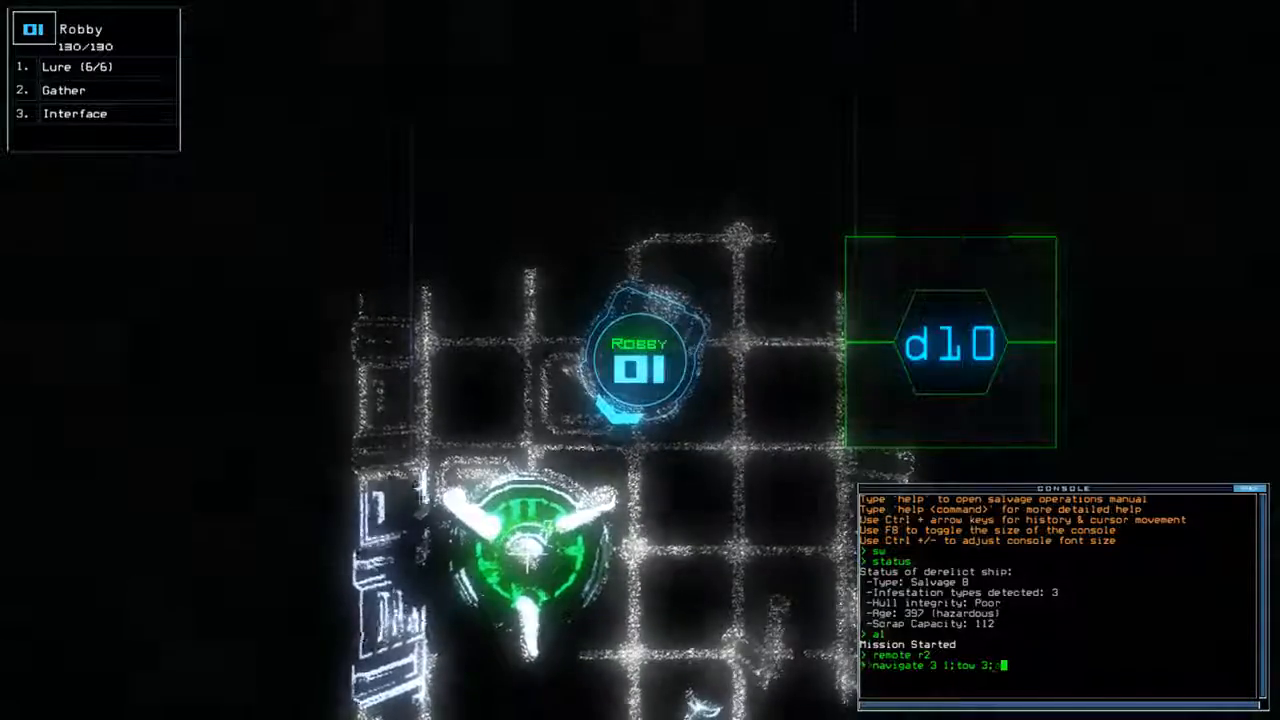
Step: Issue the navigate command sending drones 3 and 1 to their destination rooms
{"action": "type", "text": "navigate"}
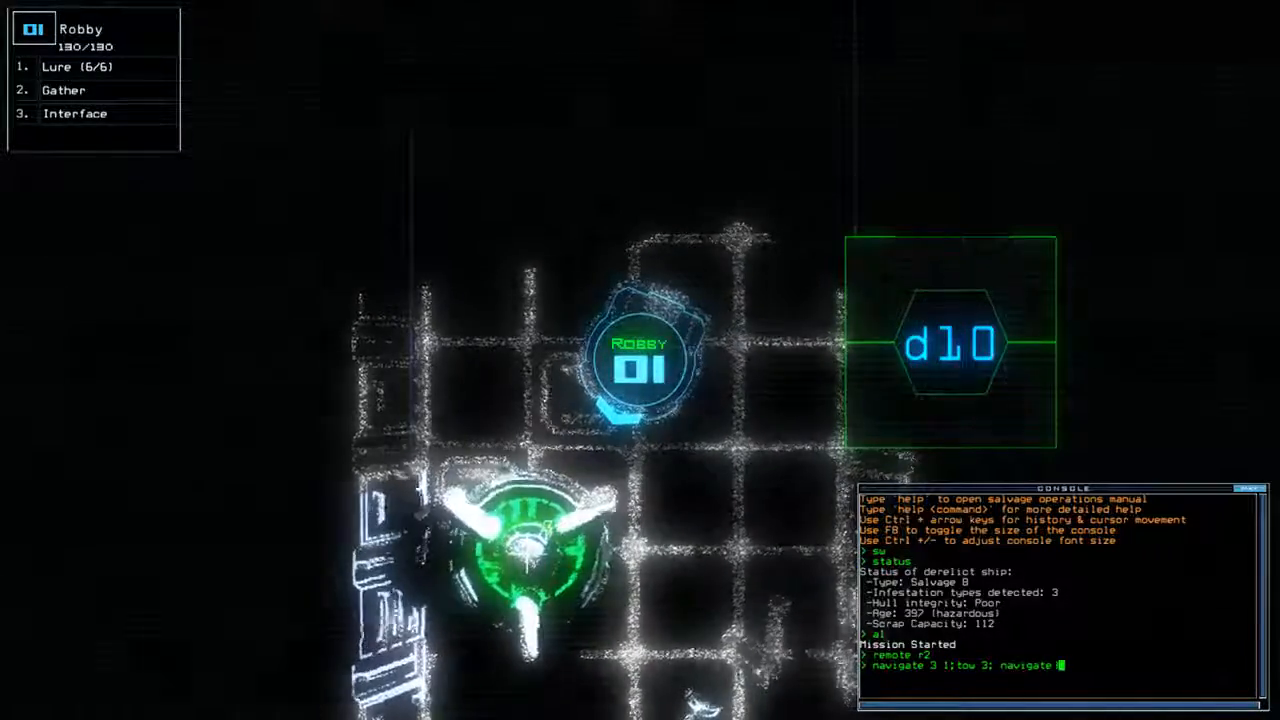
{"action": "key", "text": "Return"}
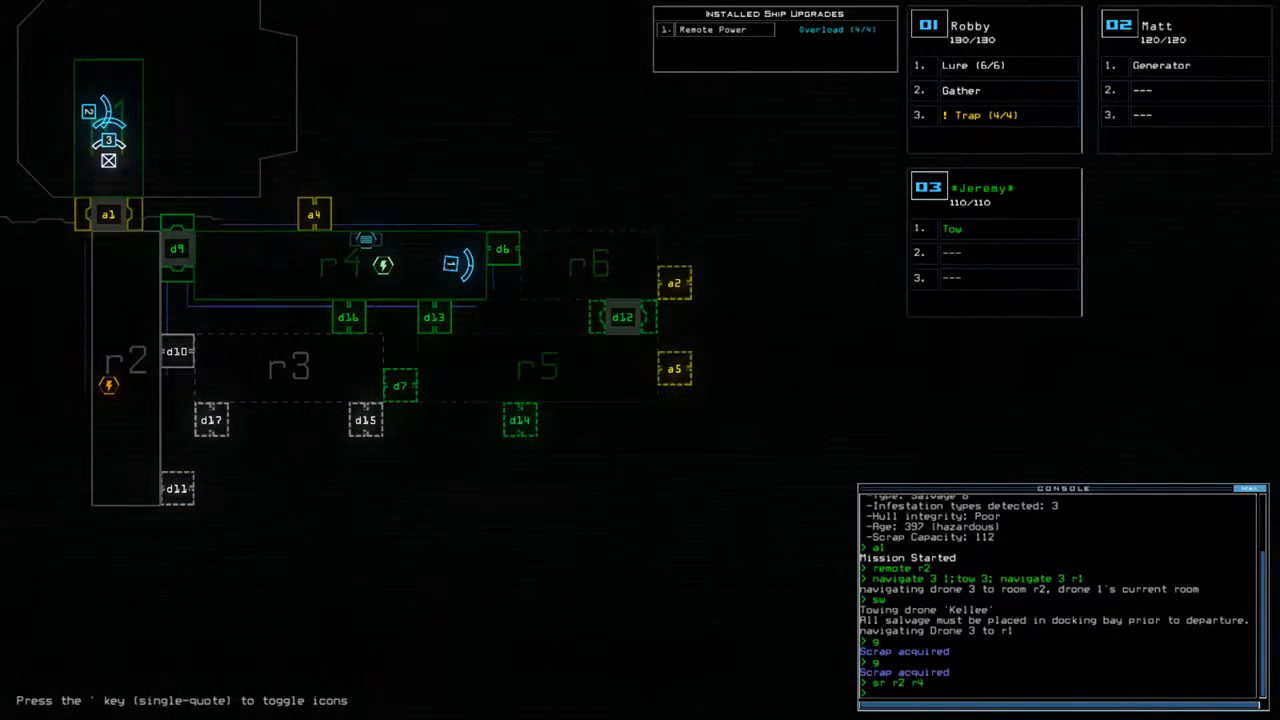
Step: Issue a navigate command moving drone 3 onward after it stops towing
{"action": "type", "text": "navigate 3 1"}
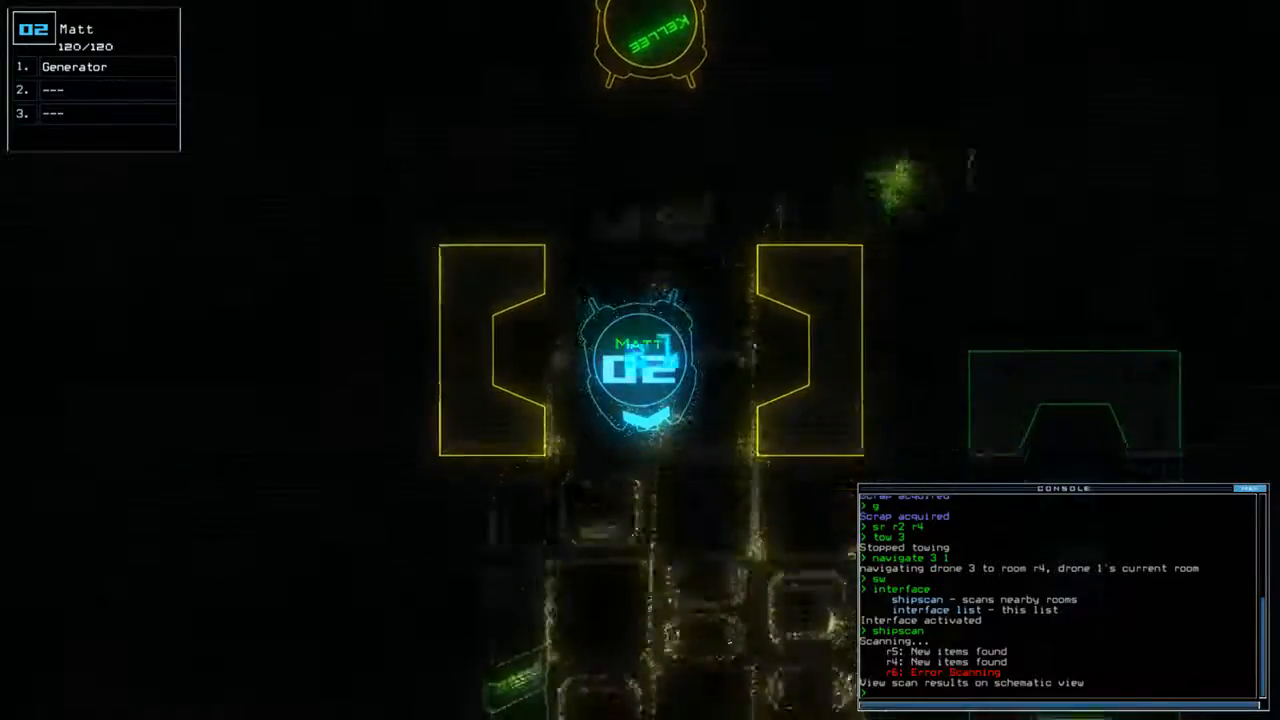
Step: Enter the generator command to deactivate the ship's generator
{"action": "type", "text": "generator"}
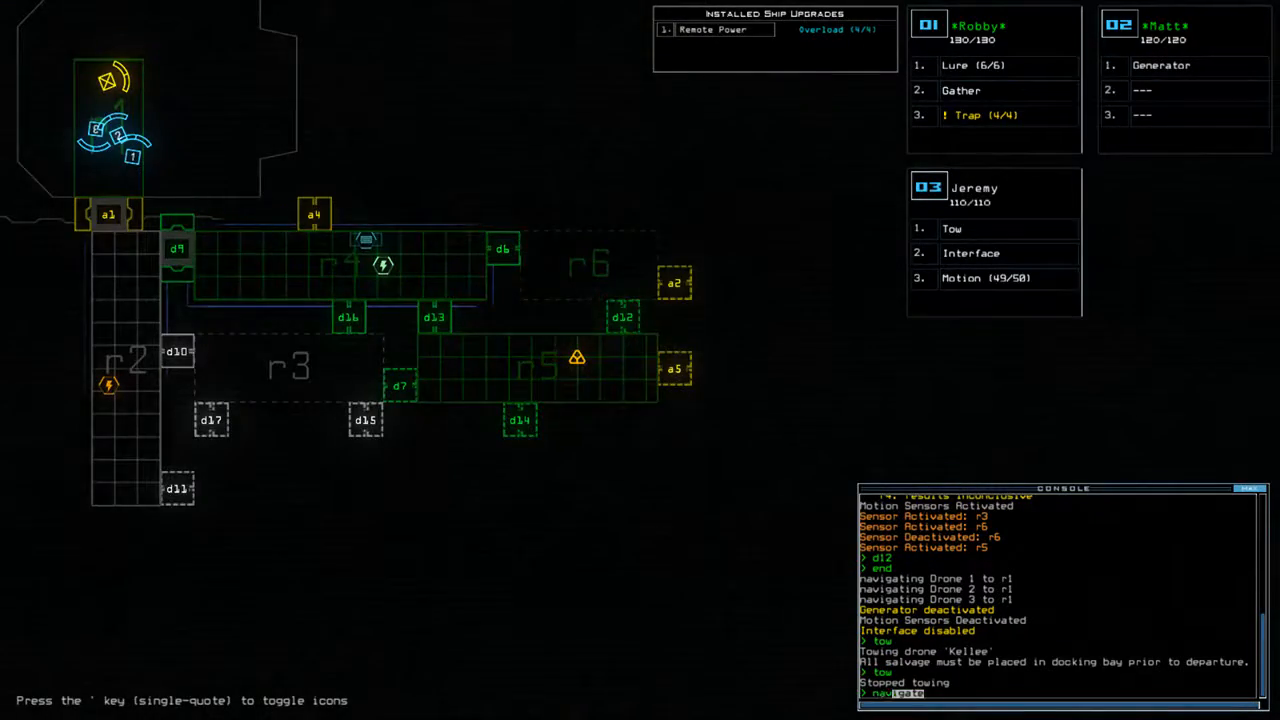
Step: Route drones 3 and 1 onward to the next room of the derelict ship
{"action": "type", "text": "3 1 r"}
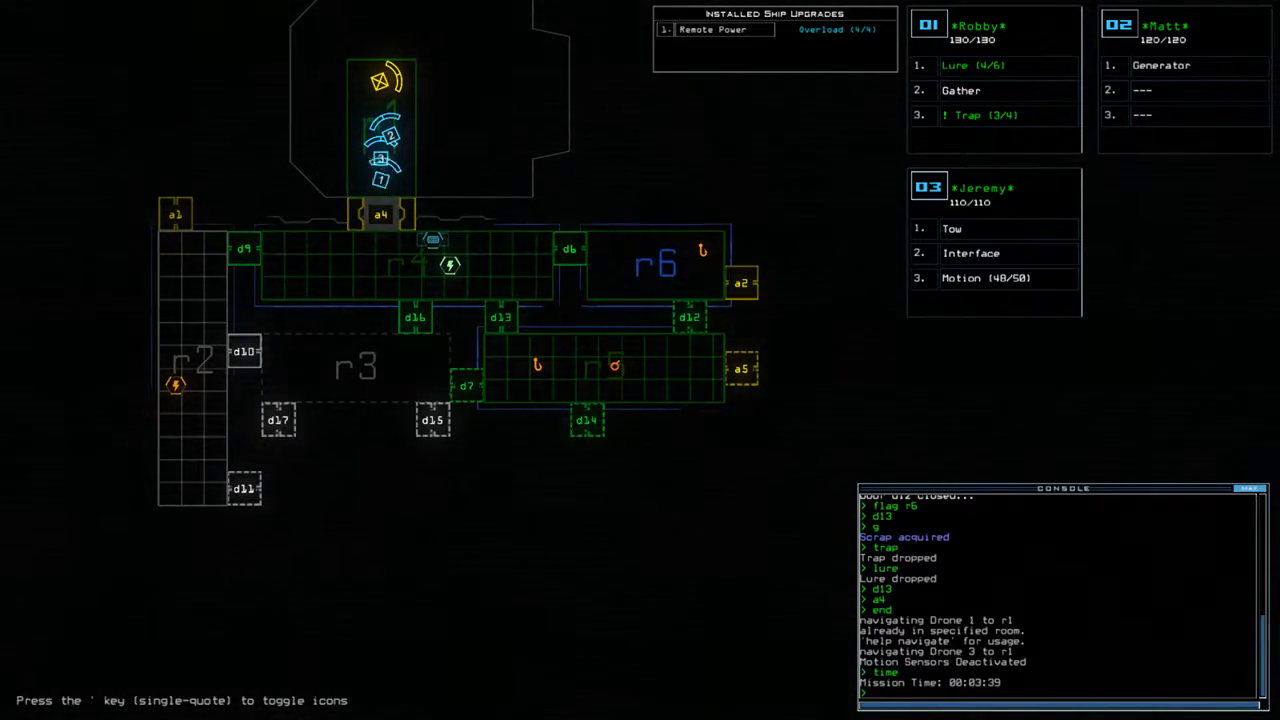
Step: Send drones 1 and 3 to room r4 and close doors d7 and d12
{"action": "type", "text": "navigate 1"}
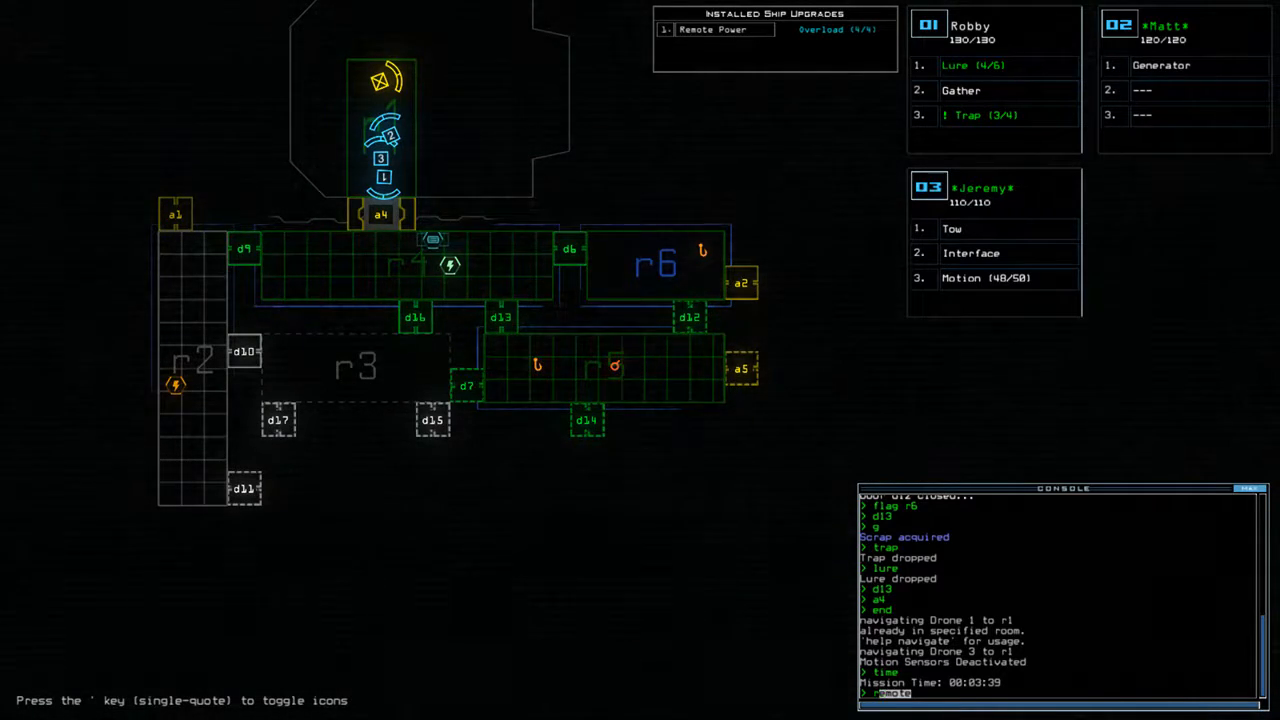
{"action": "type", "text": "d"}
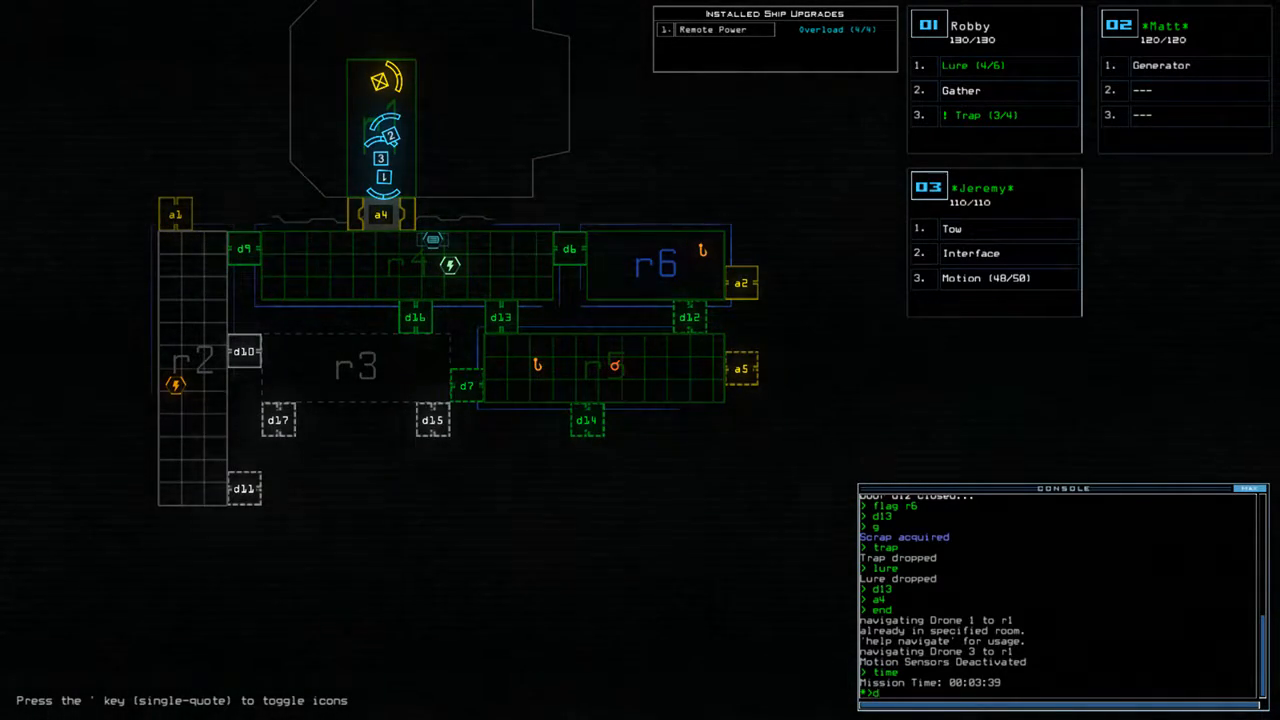
{"action": "type", "text": "2;d1"}
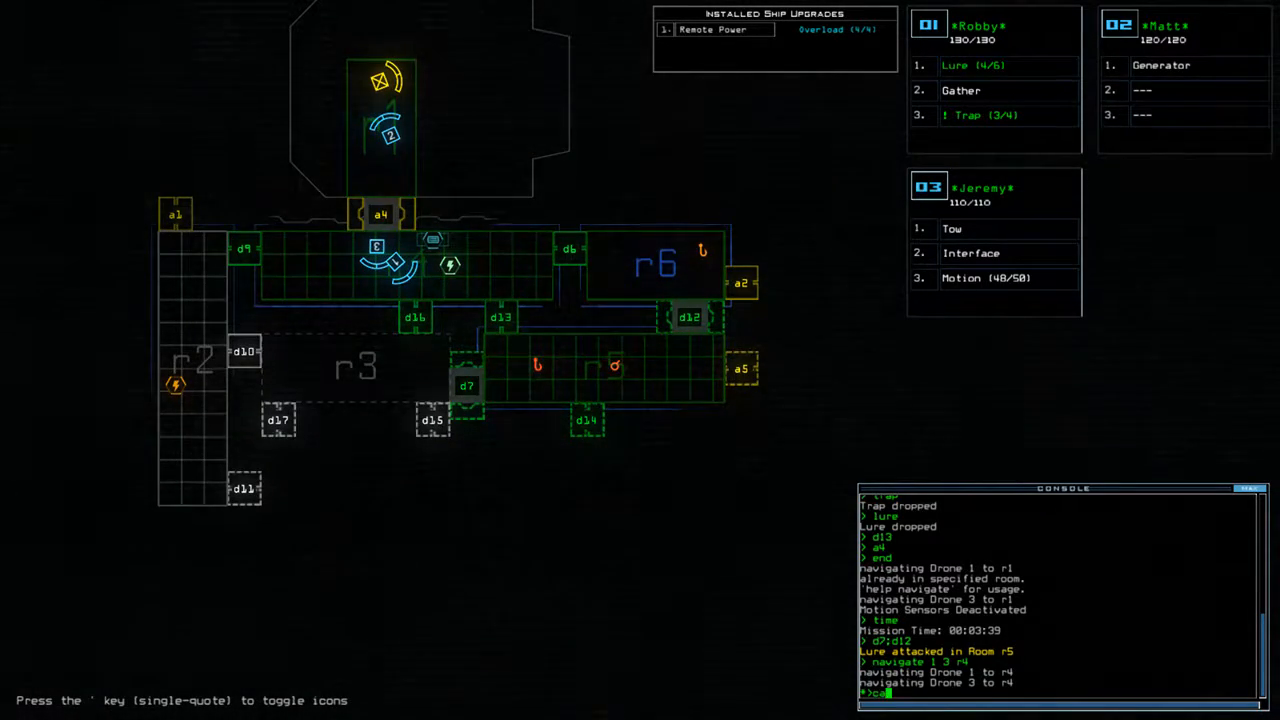
{"action": "key", "text": "Return"}
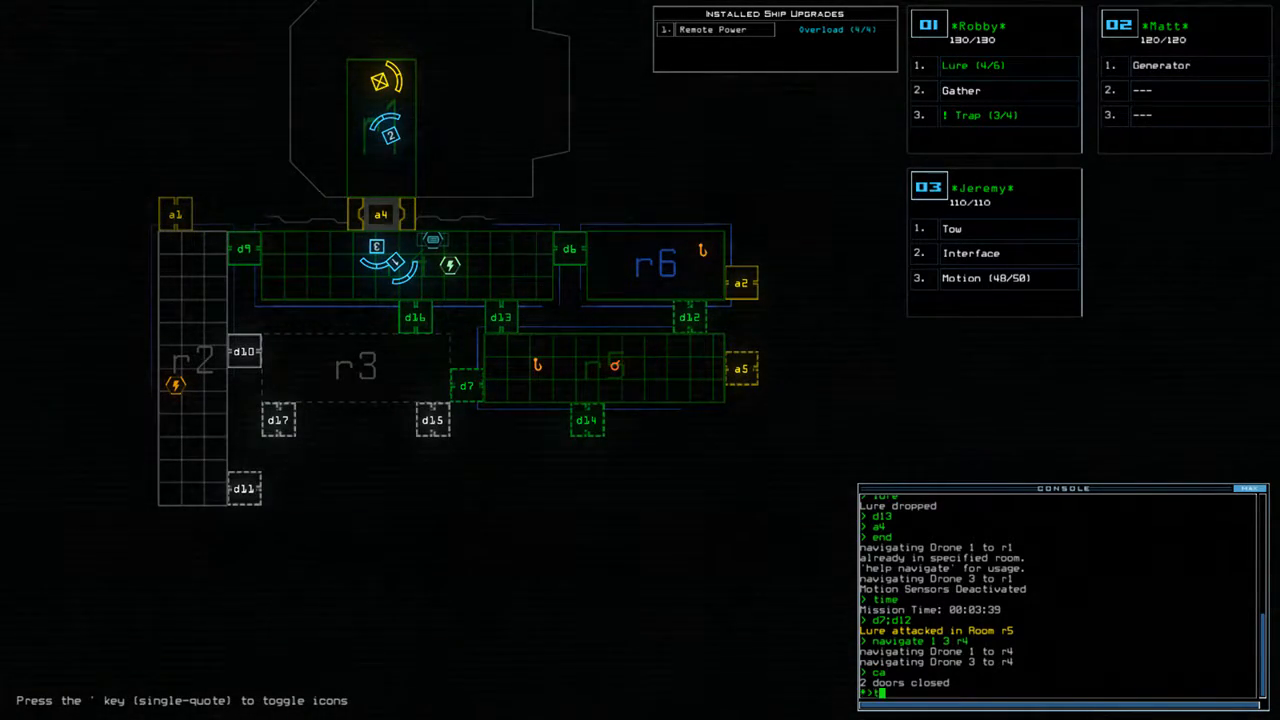
Step: Enter 'trap boom' to detonate all dropped traps
{"action": "type", "text": "trap bo"}
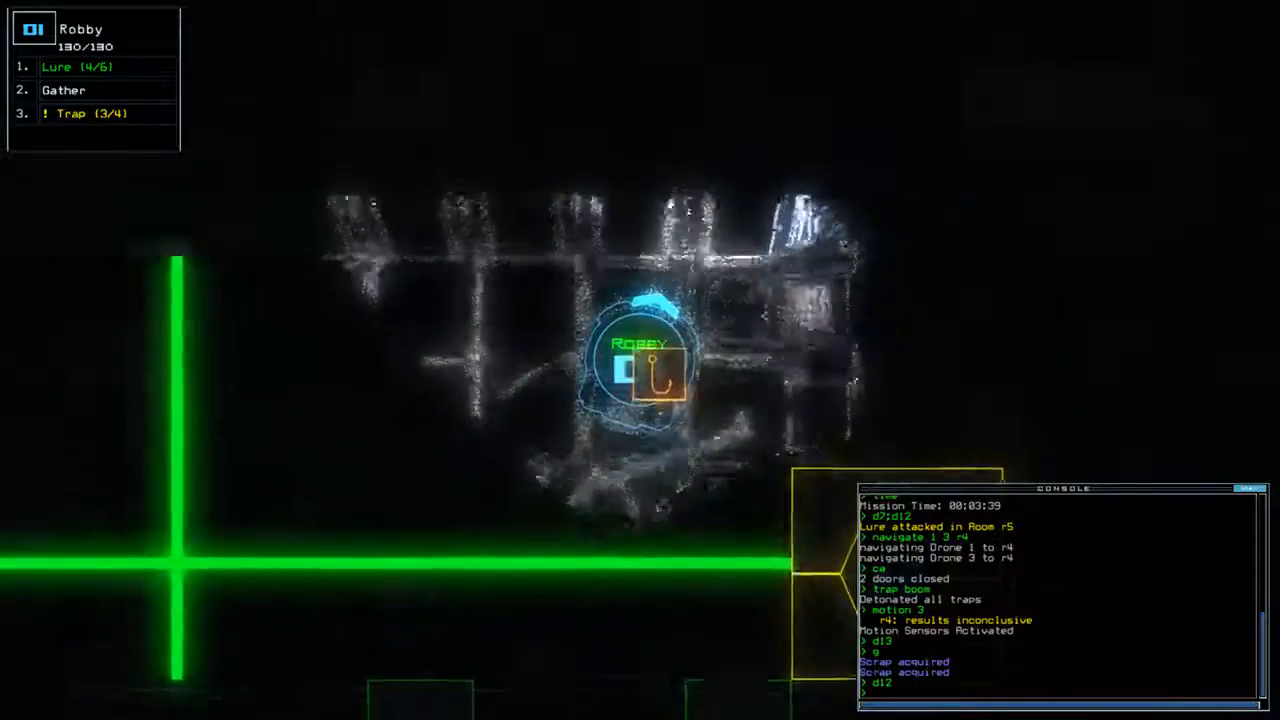
Step: Enter the pick command so the drones collect the salvage in the room
{"action": "type", "text": "pick"}
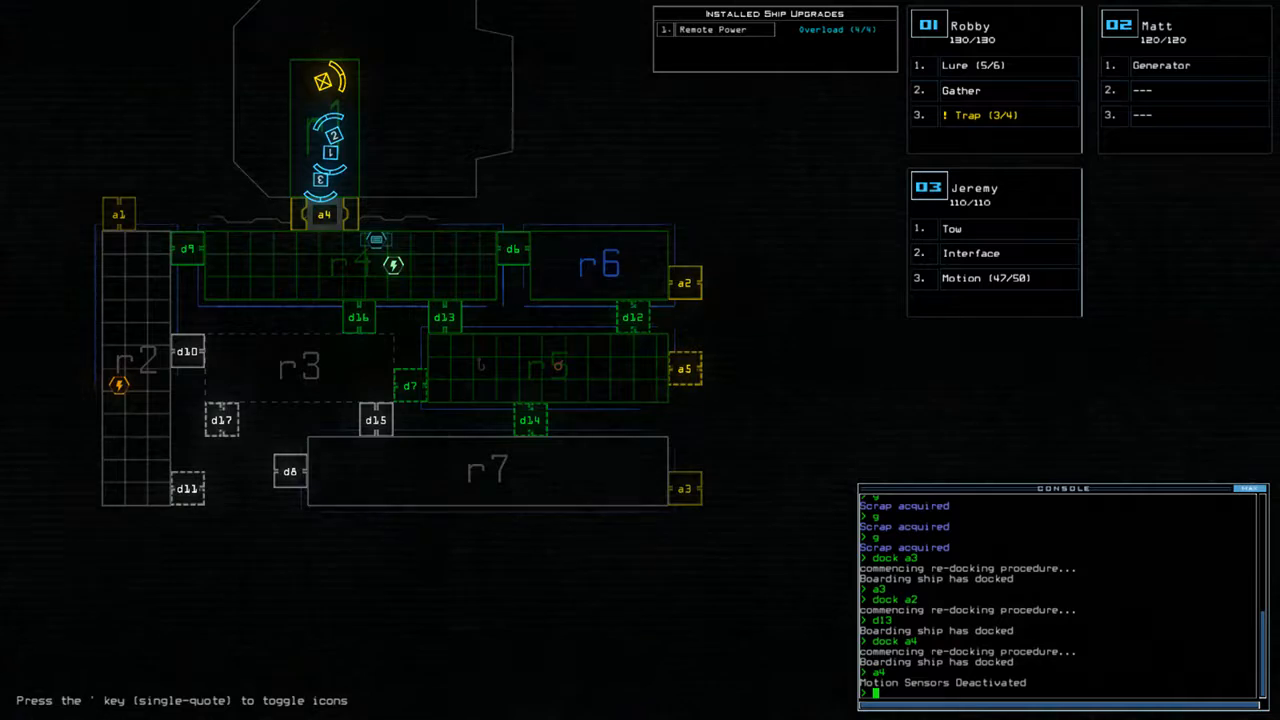
Step: Return drones 3 and 1 to end the mission, then dismiss the 920-point Daily Challenge score to load the leaderboard
{"action": "type", "text": "navigate 3 1"}
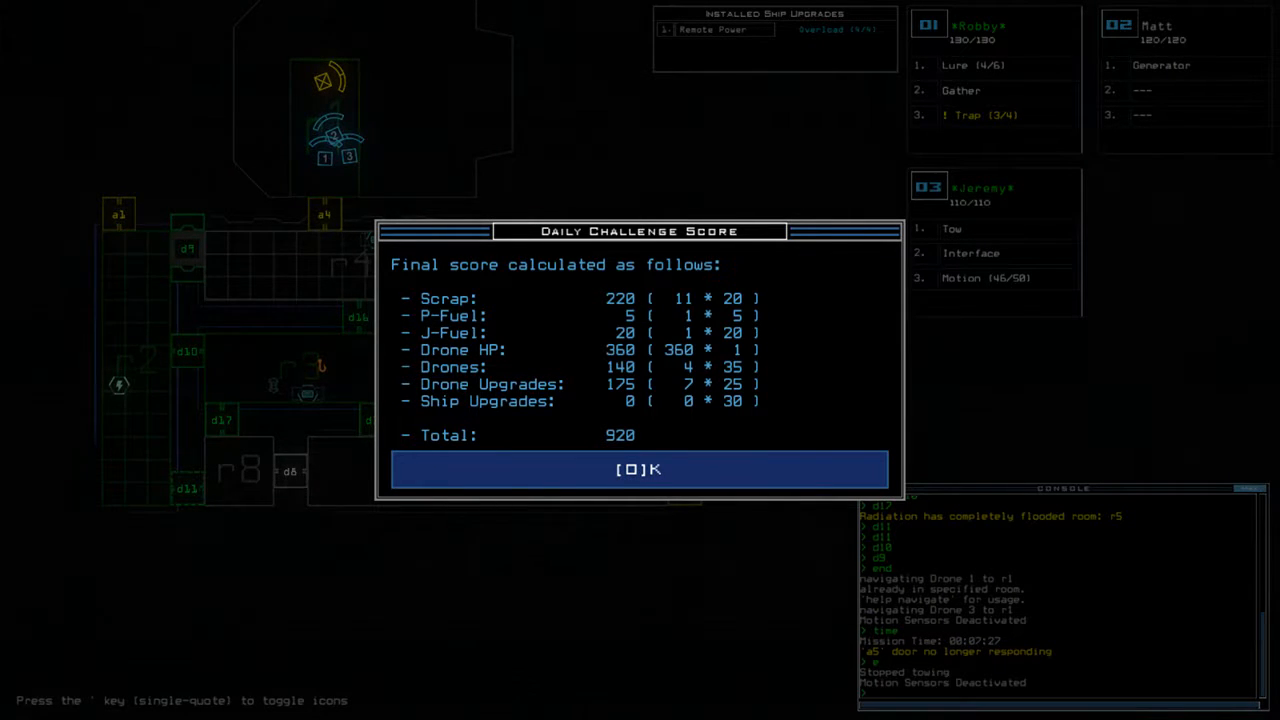
{"action": "left_click", "coordinate": [640, 468]}
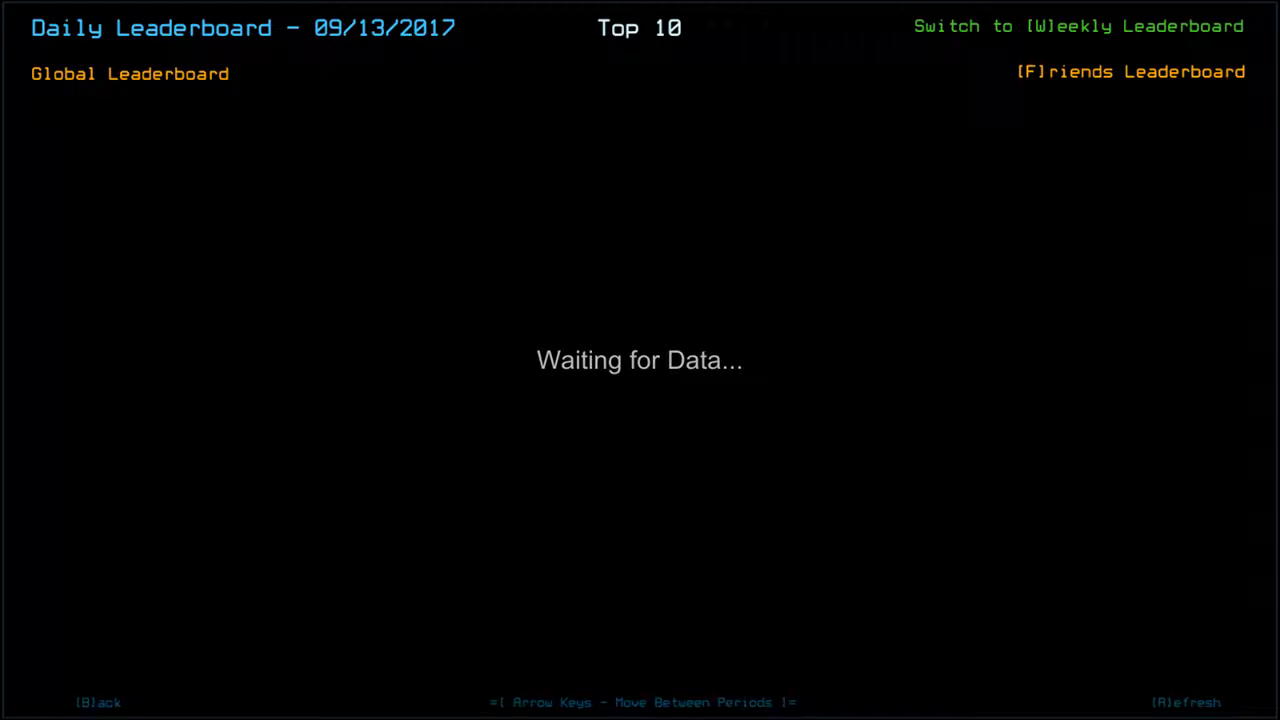